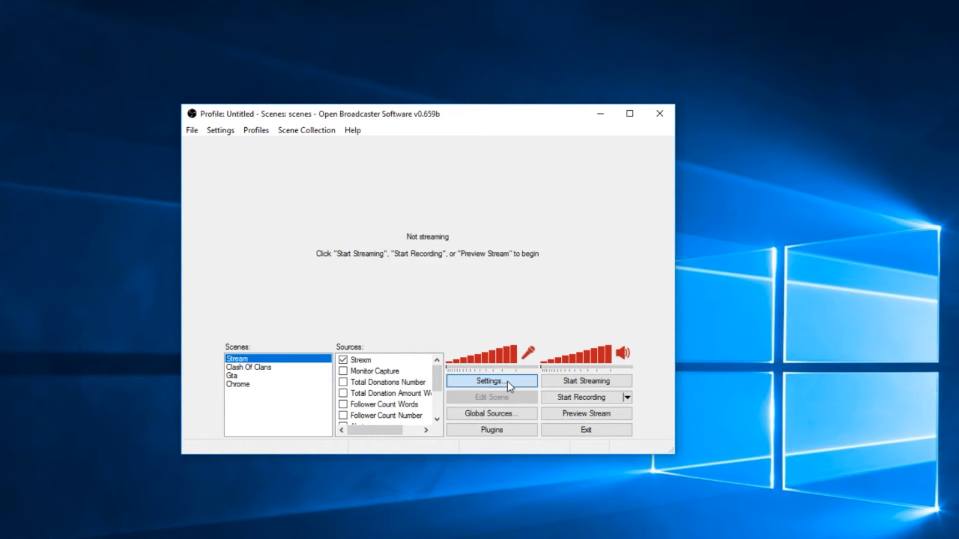
{"action": "left_click", "coordinate": [490, 380]}
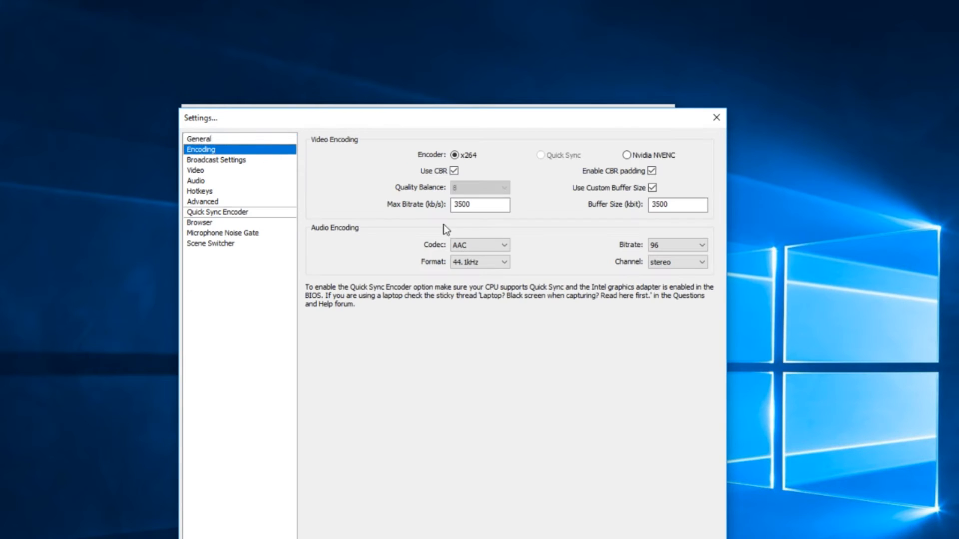
{"action": "left_click", "coordinate": [478, 203]}
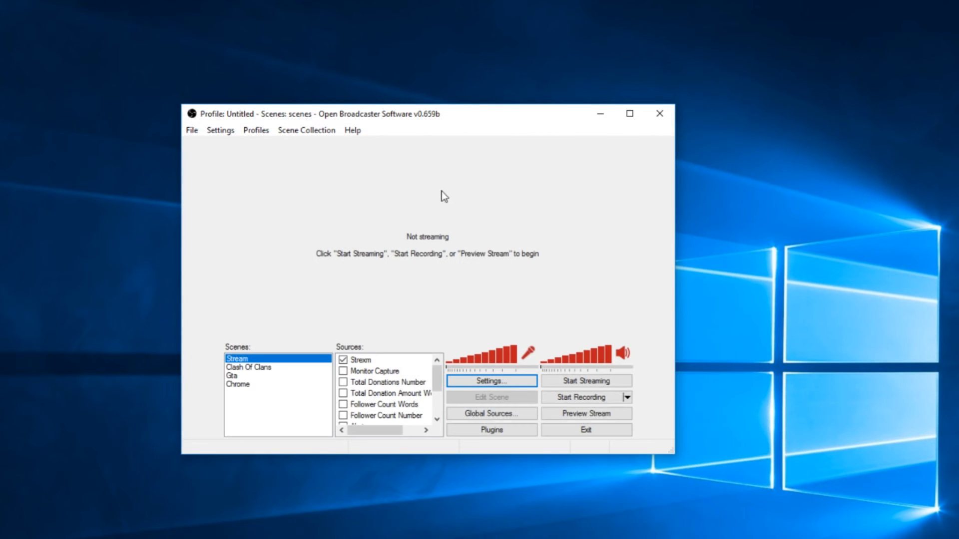
{"action": "mouse_move", "coordinate": [491, 145]}
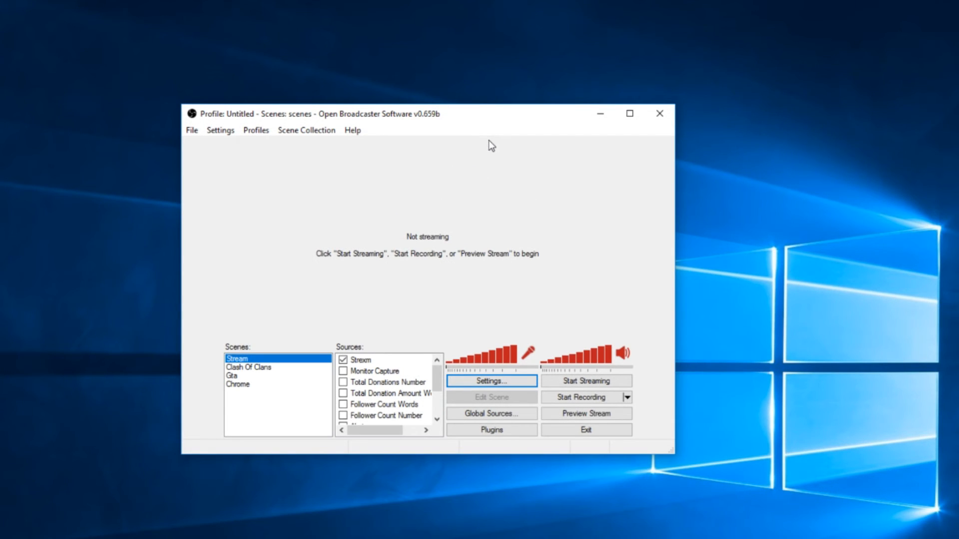
{"action": "left_click_drag", "start_coordinate": [491, 114], "coordinate": [466, 122]}
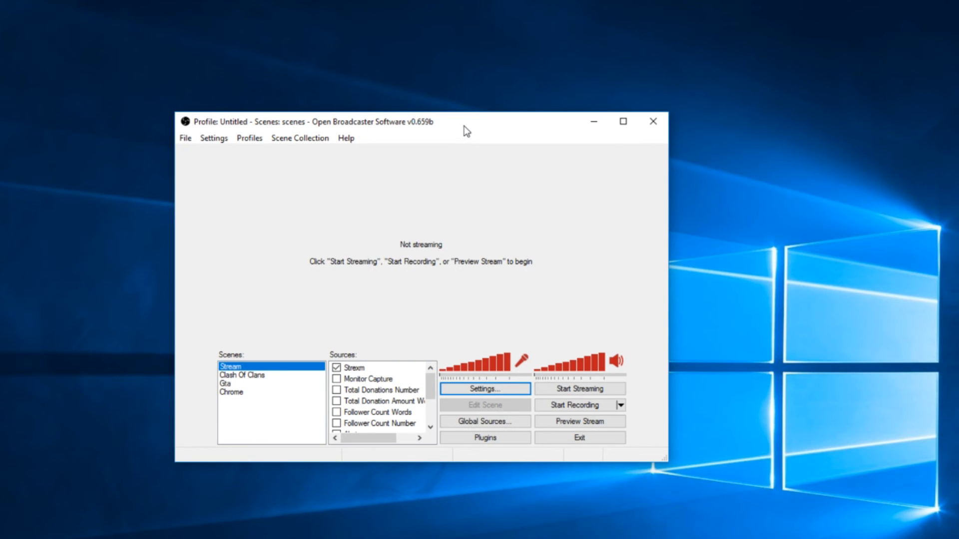
{"action": "mouse_move", "coordinate": [471, 194]}
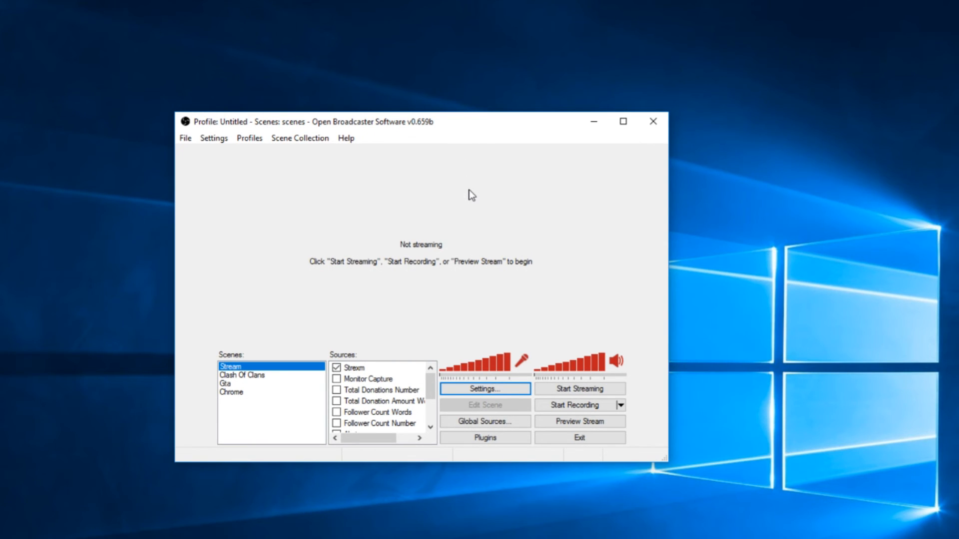